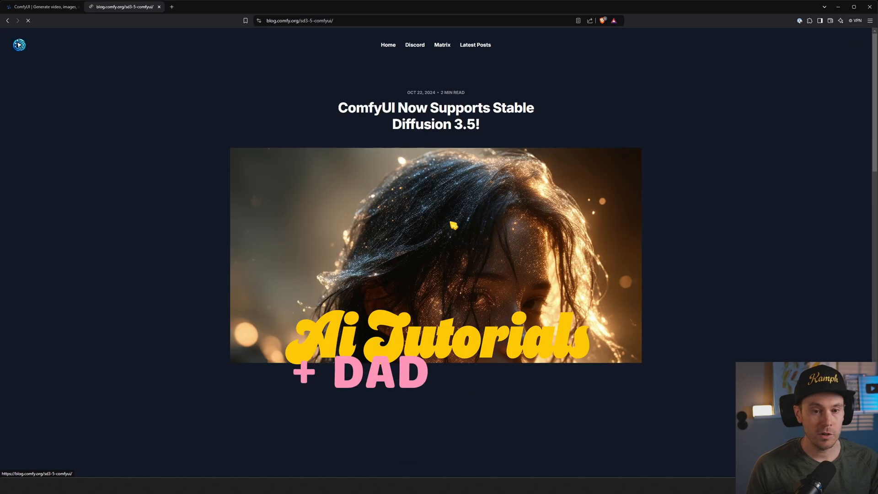
Scroll the blog.comfy.org SD3.5 post down to the three models and the Day 1 support steps.
scroll("down", 3)
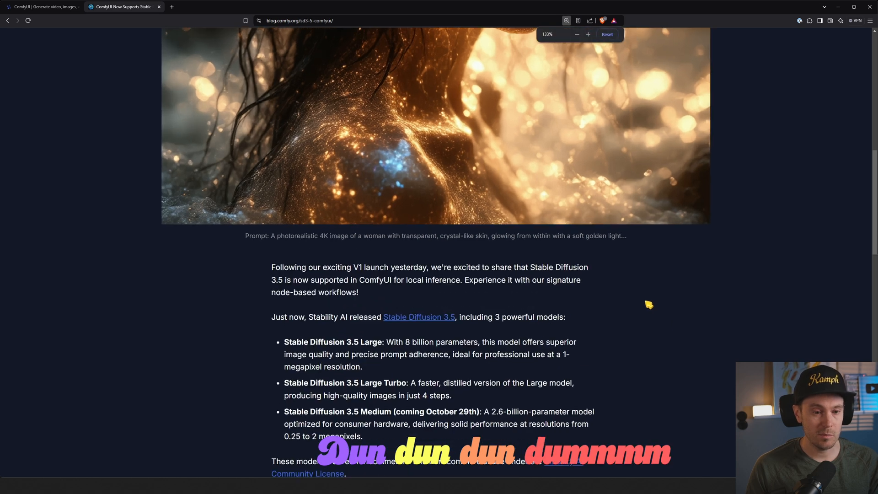
scroll("down", 3)
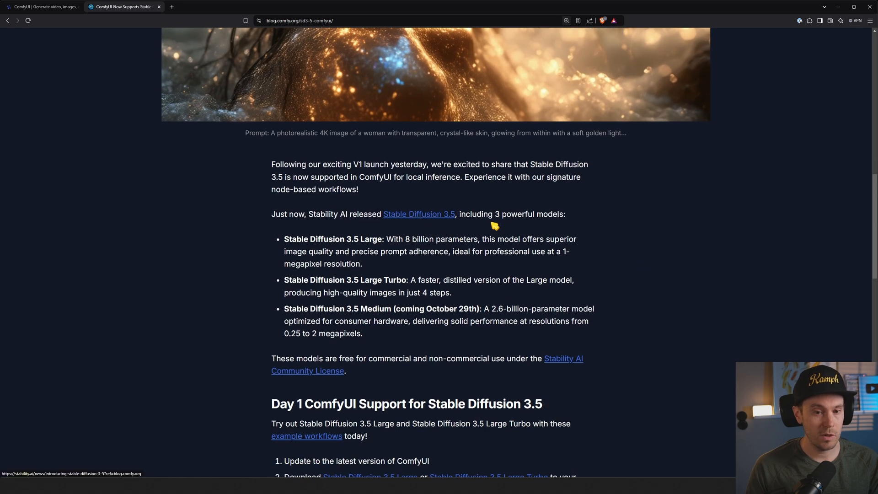
mouse_move(356, 249)
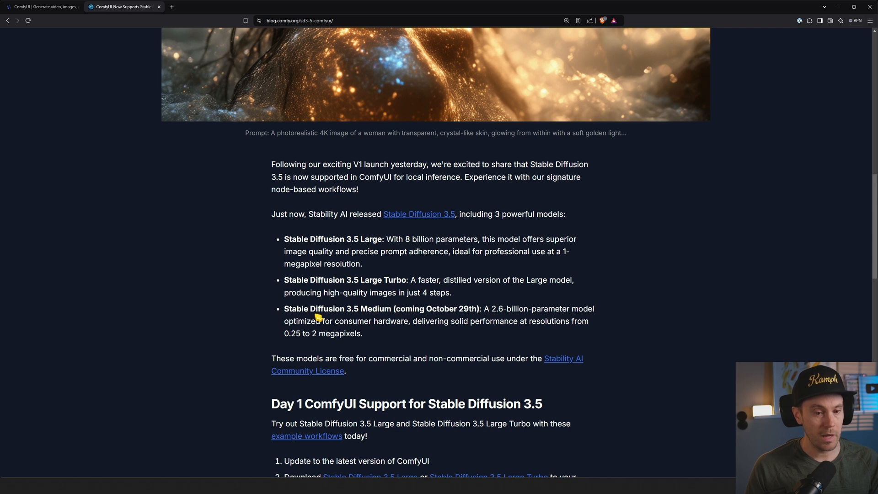
mouse_move(408, 219)
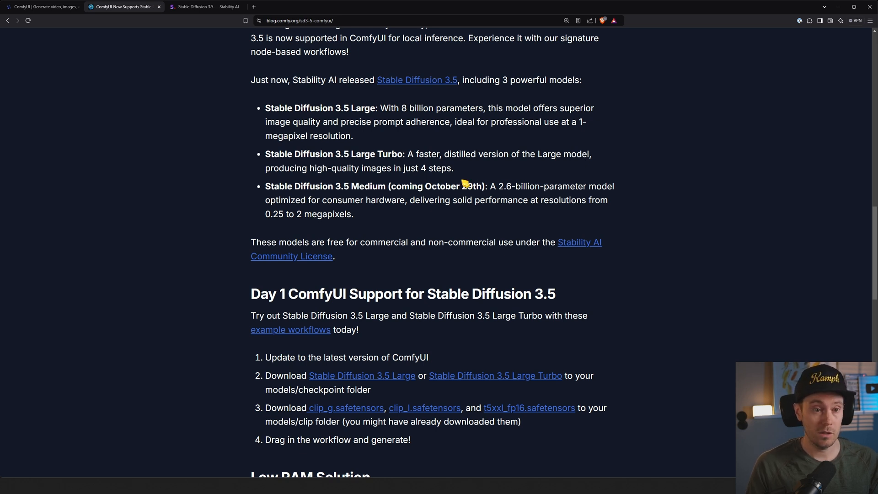
mouse_move(356, 118)
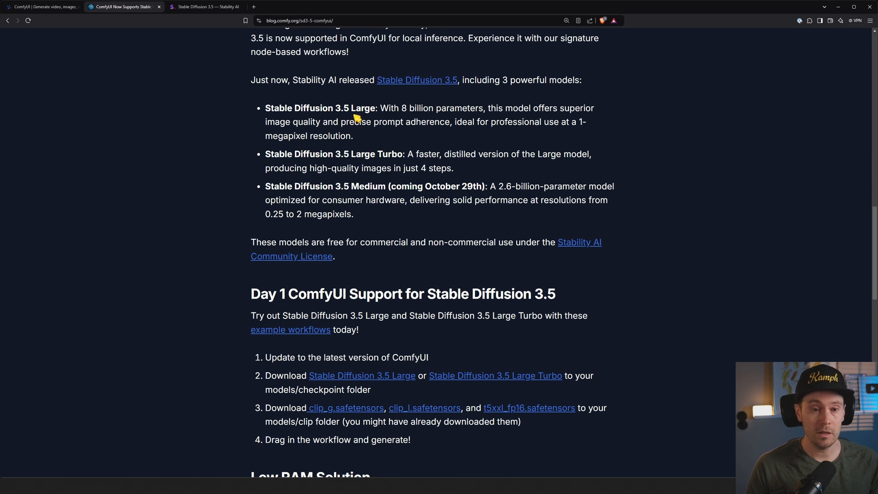
scroll("down", 3)
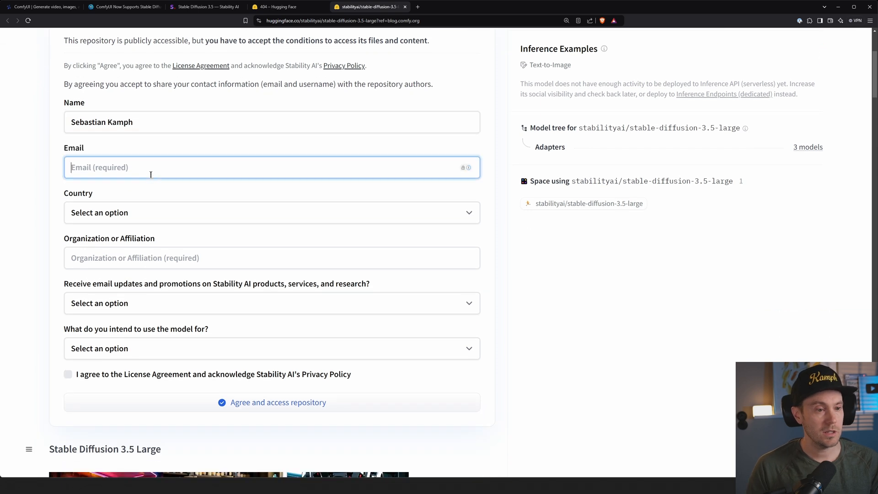
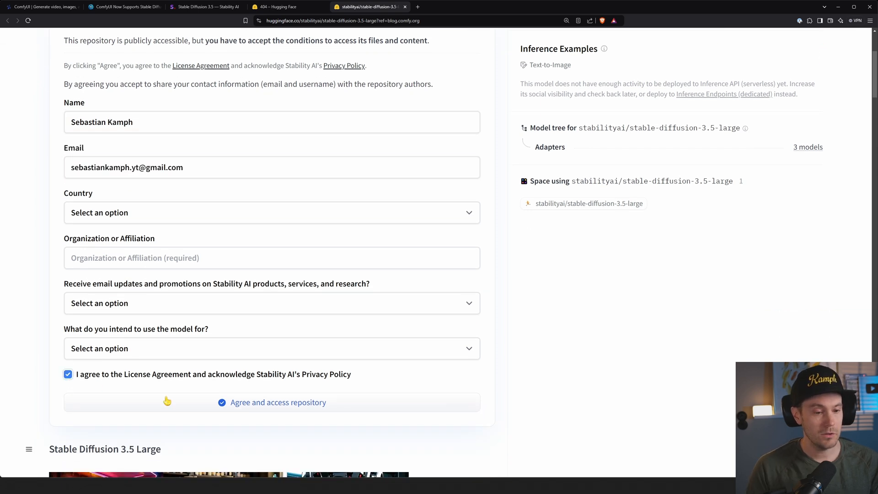
left_click(278, 402)
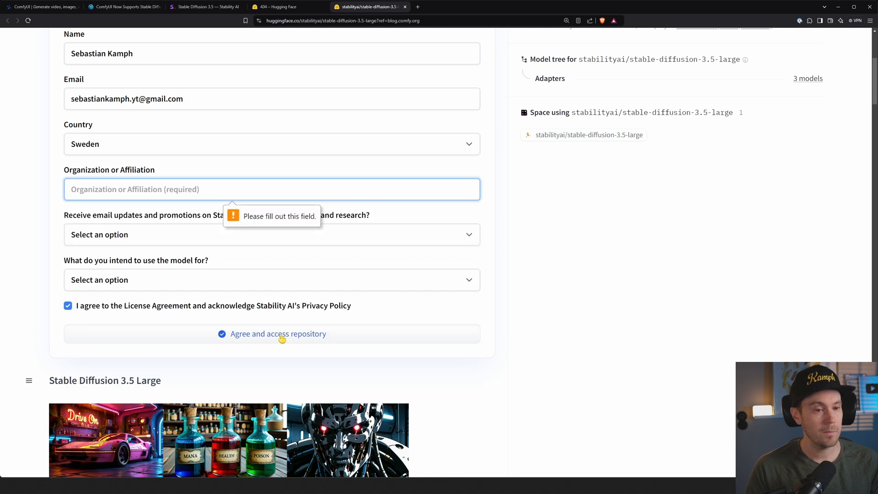
left_click(278, 333)
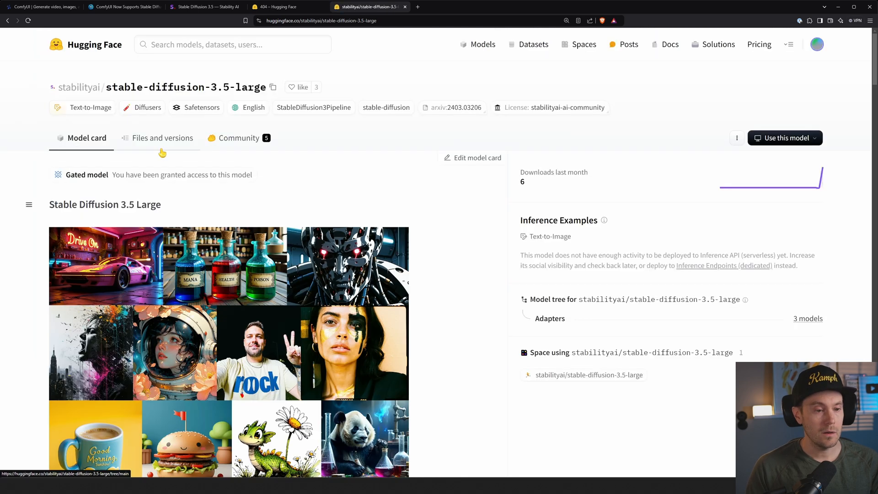
mouse_move(279, 195)
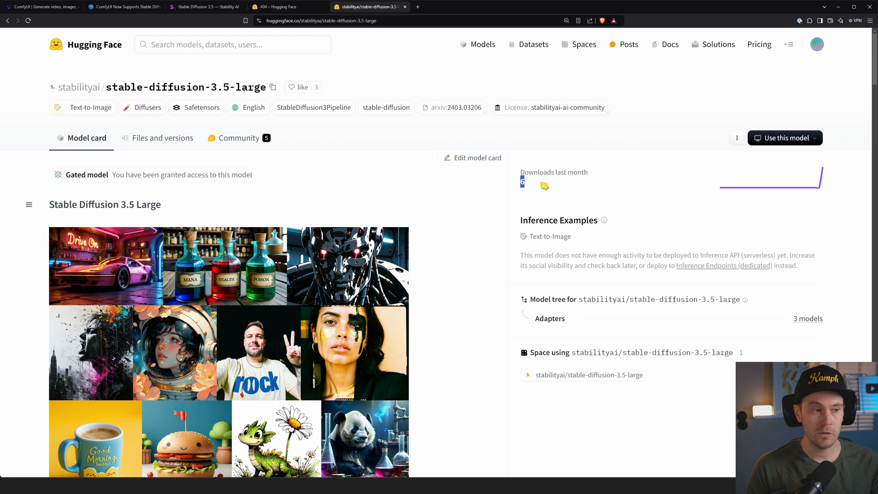
Start downloading sd3.5_large.safetensors from Files and versions into the ComfyUI folder.
left_click(163, 138)
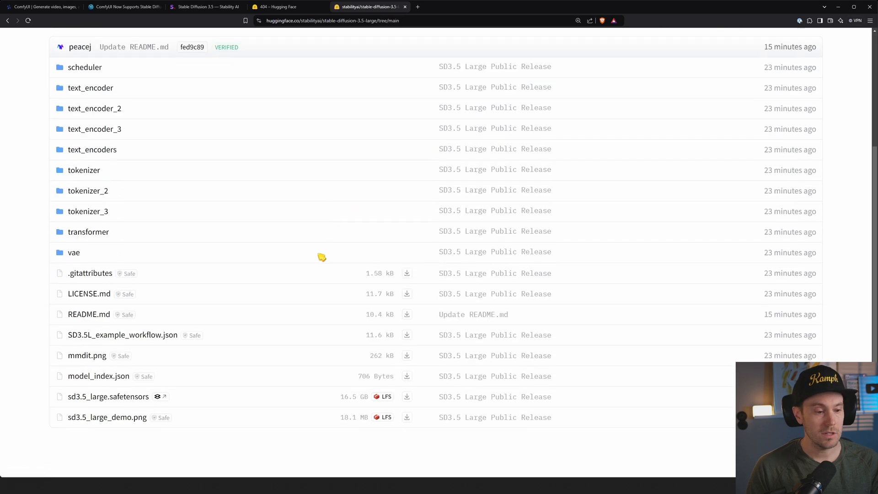
mouse_move(185, 415)
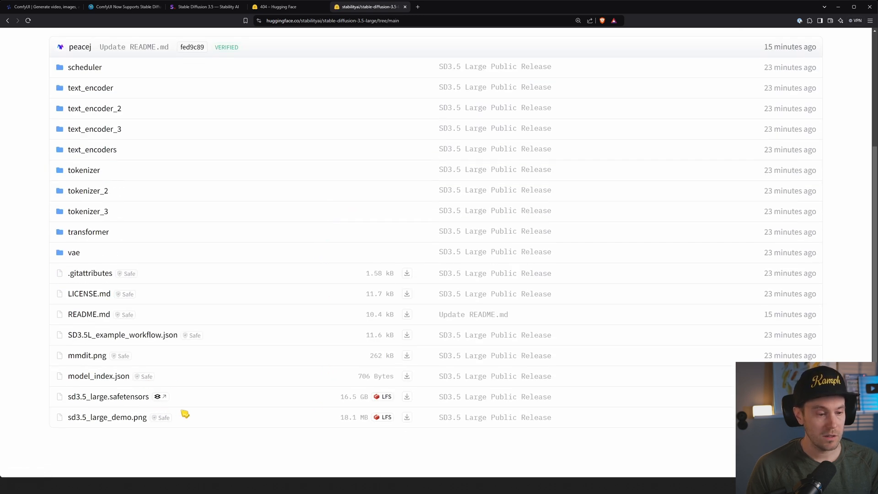
left_click(406, 396)
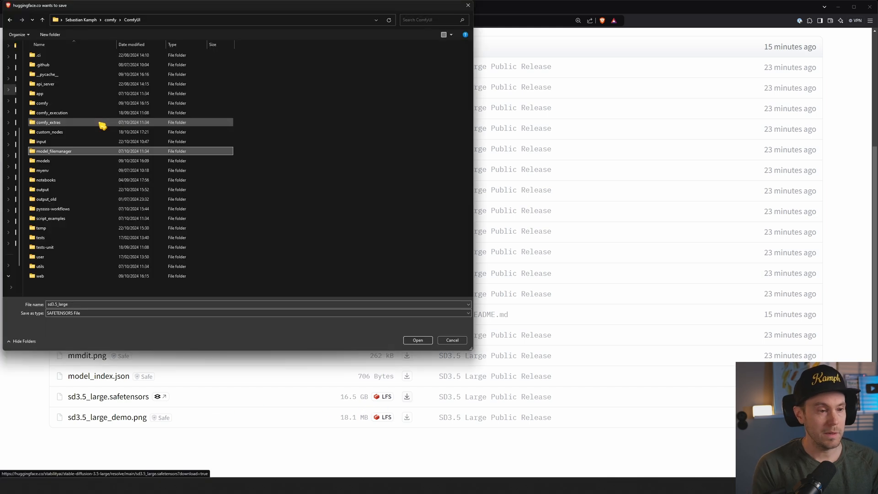
double_click(43, 161)
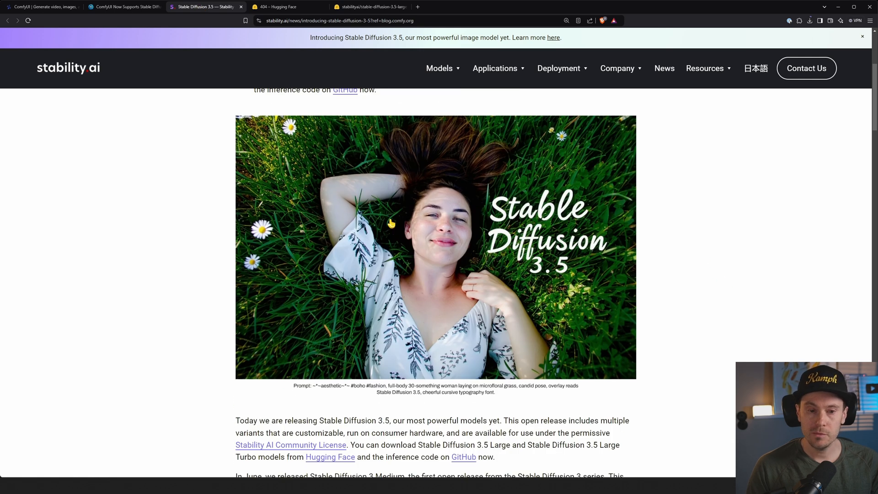
mouse_move(632, 280)
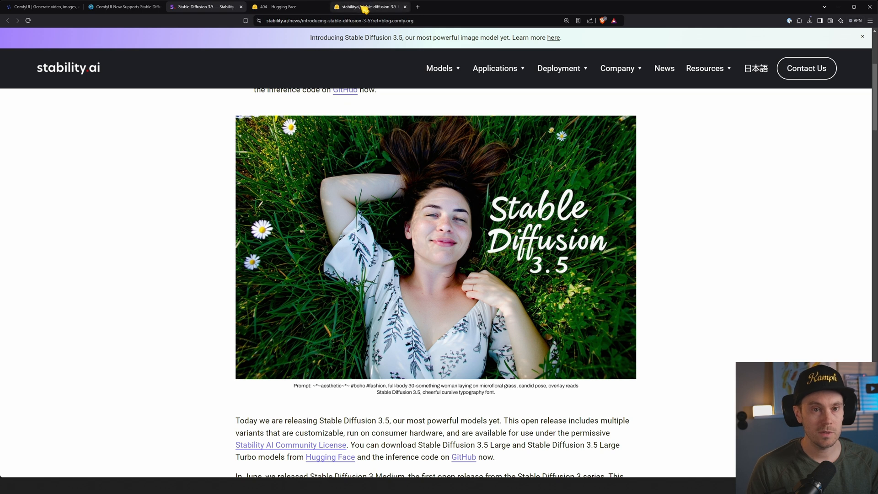
Return to the ComfyUI blog post and follow its example workflows link to the Comfy-Org repo.
left_click(123, 7)
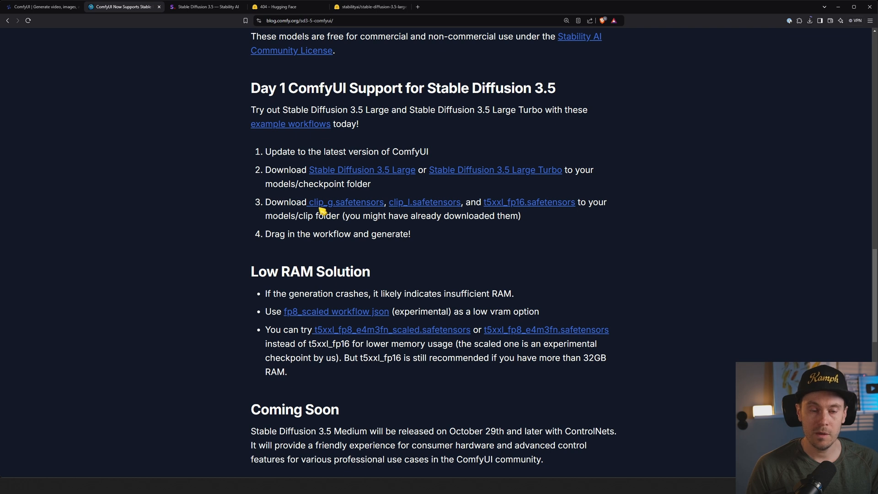
mouse_move(274, 217)
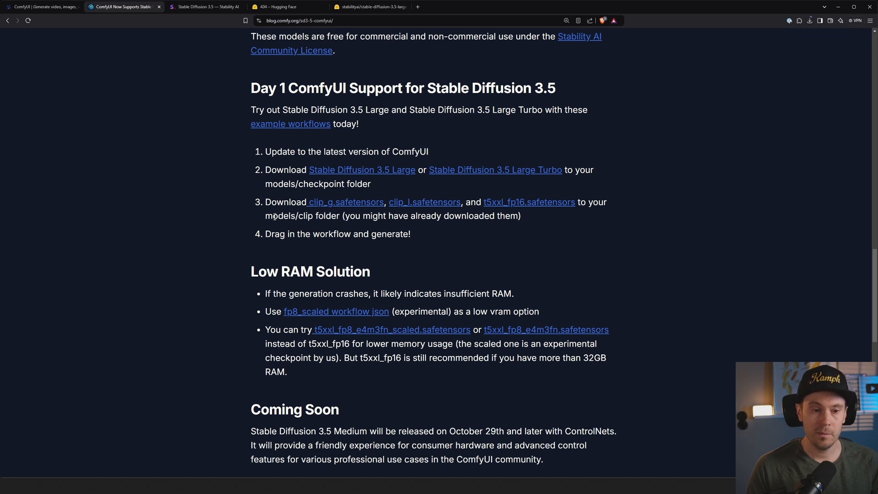
left_click(451, 7)
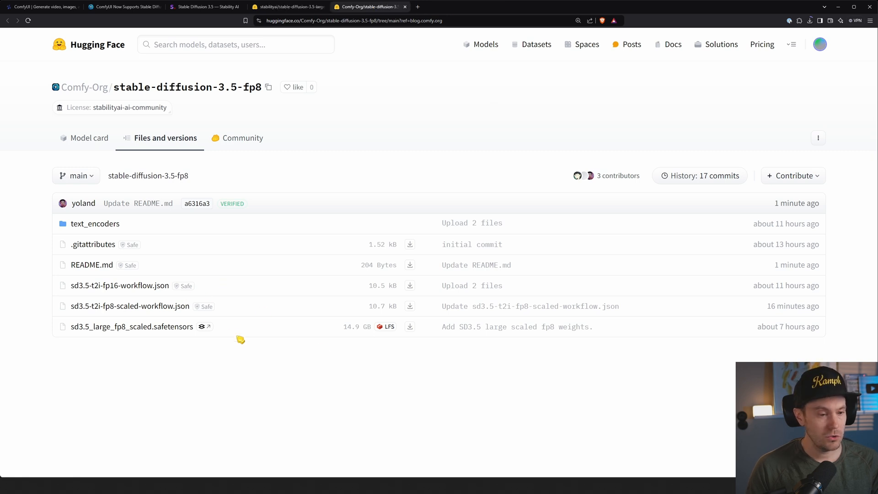
mouse_move(130, 305)
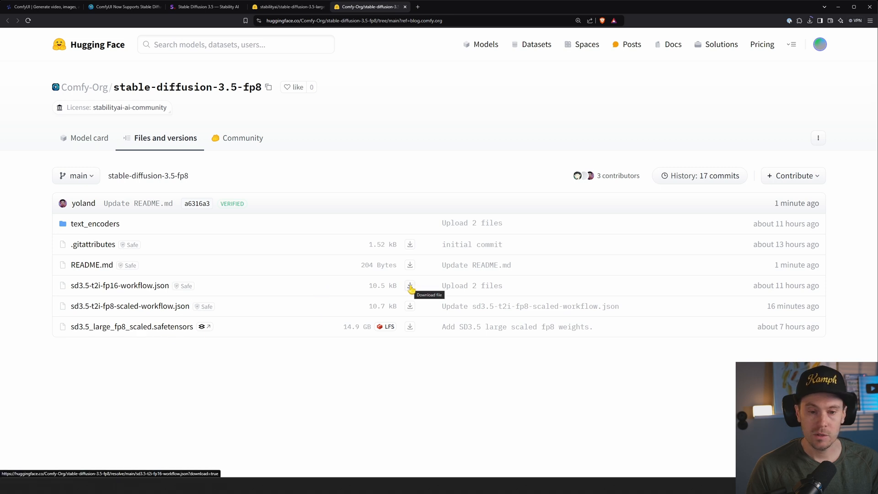
Launch cmd from the ComfyUI folder's address bar and run git pull to update ComfyUI.
type("cmd")
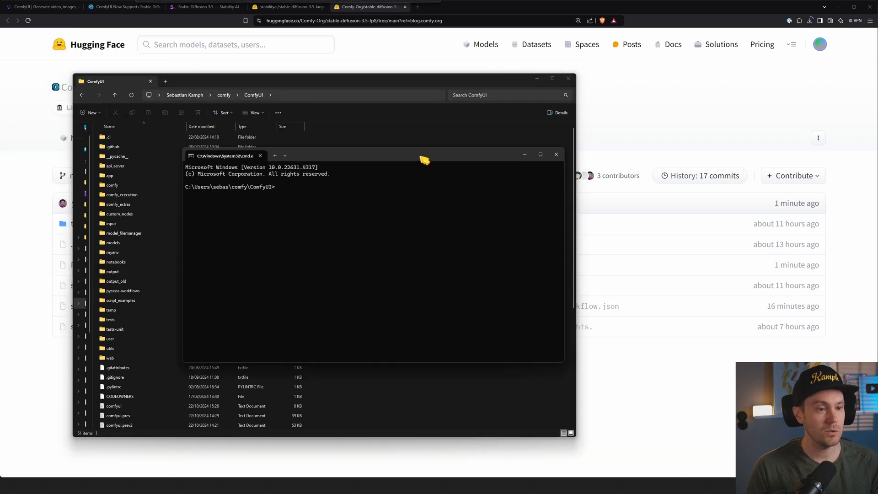
type("git pull")
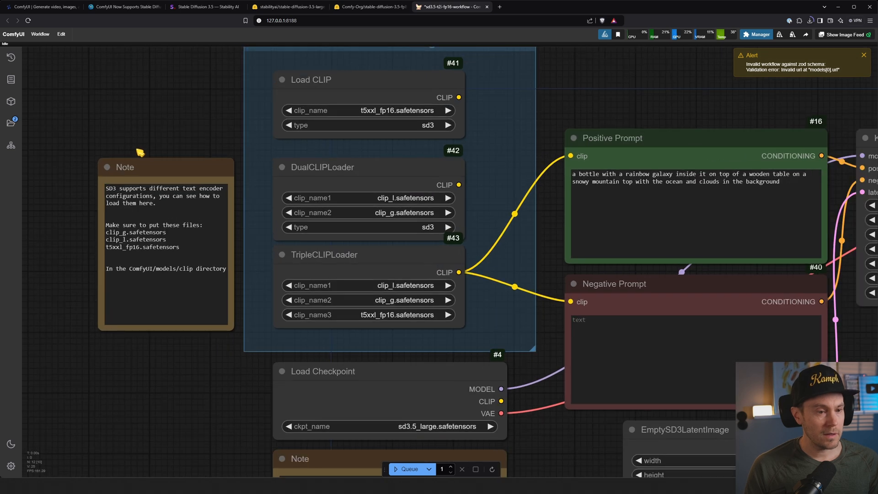
mouse_move(213, 159)
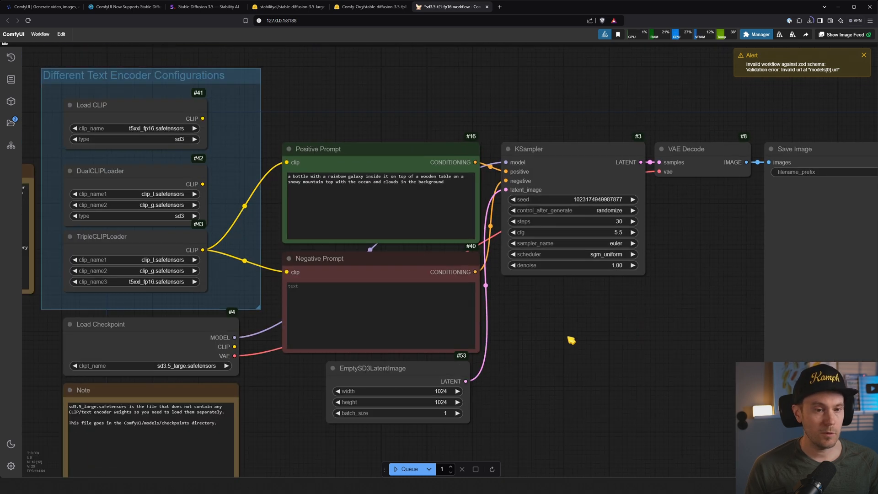
mouse_move(551, 176)
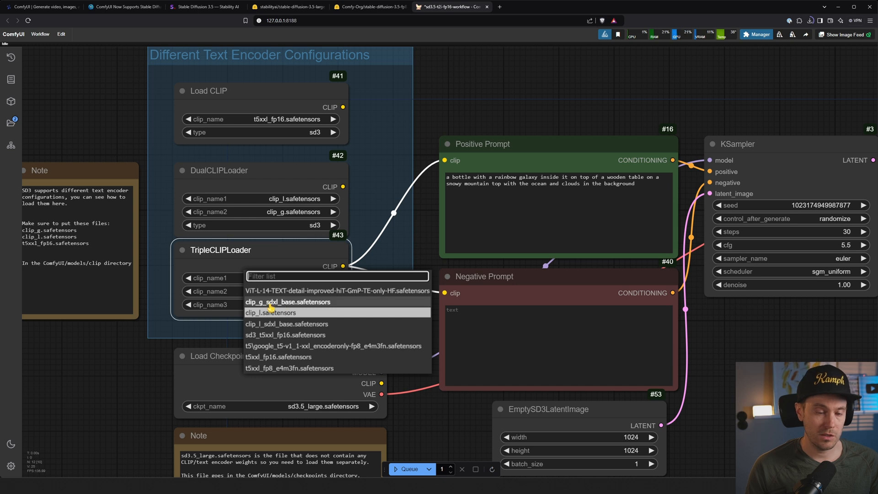
Select clip_l, clip_g_sdxl_base and t5xxl_fp16 in the TripleCLIPLoader's three clip_name slots.
left_click(270, 313)
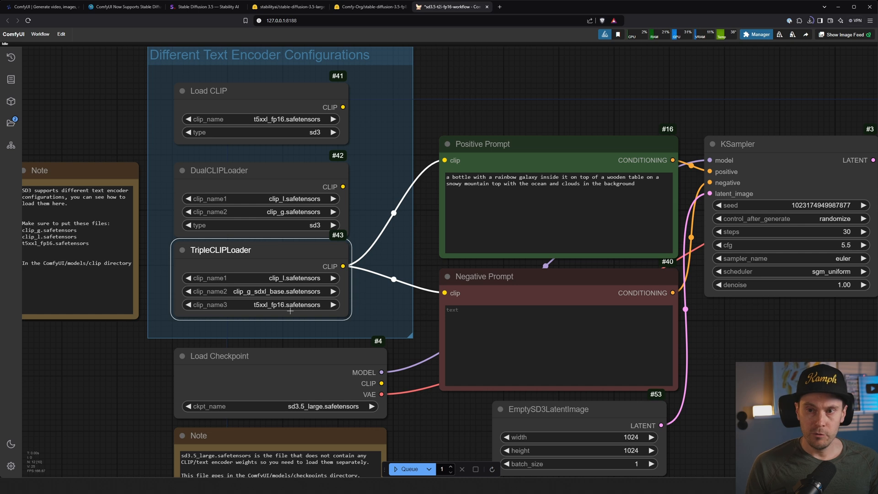
left_click(756, 34)
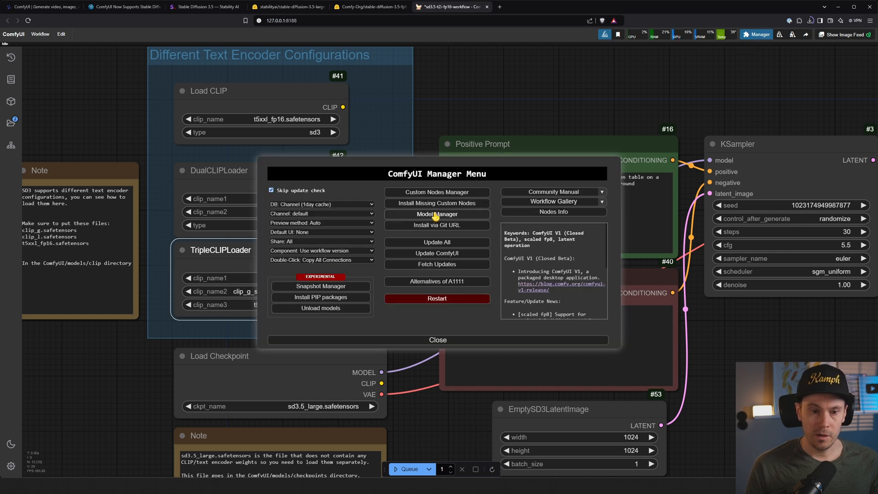
left_click(438, 340)
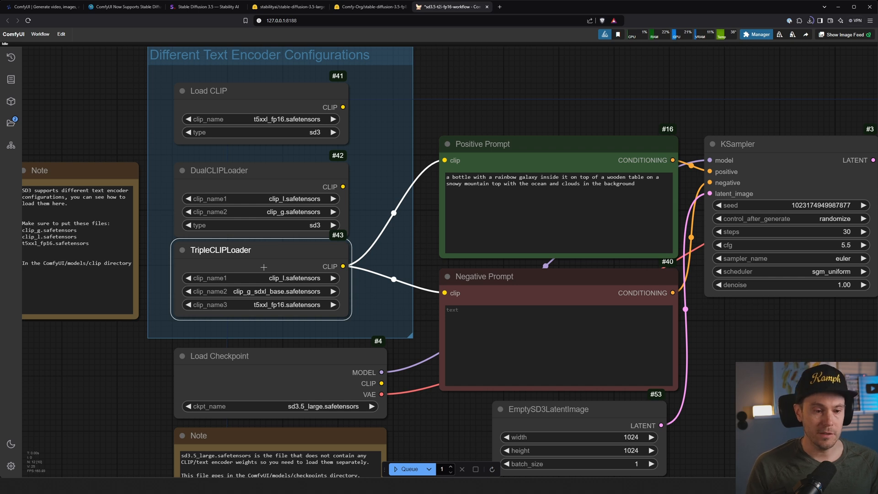
left_click(258, 290)
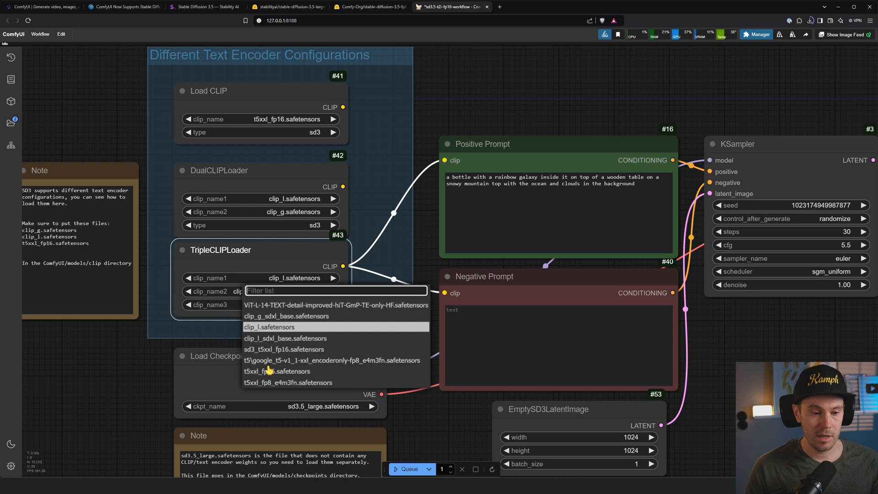
mouse_move(277, 372)
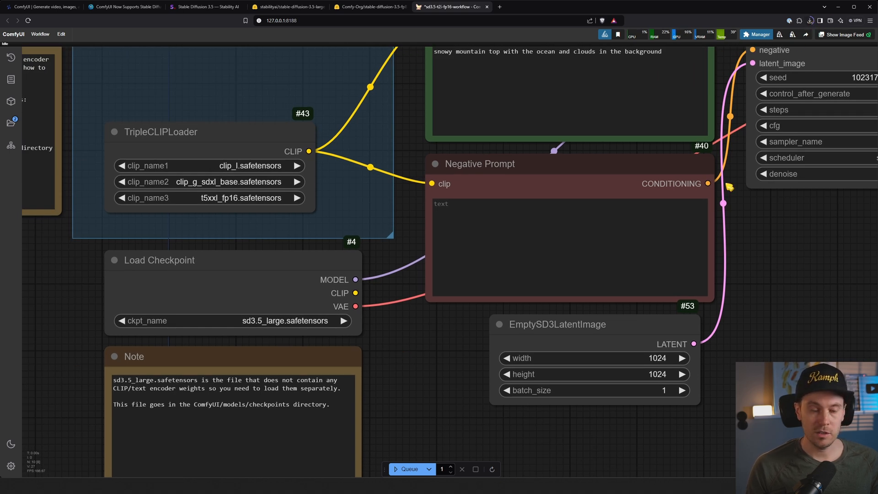
left_click(809, 21)
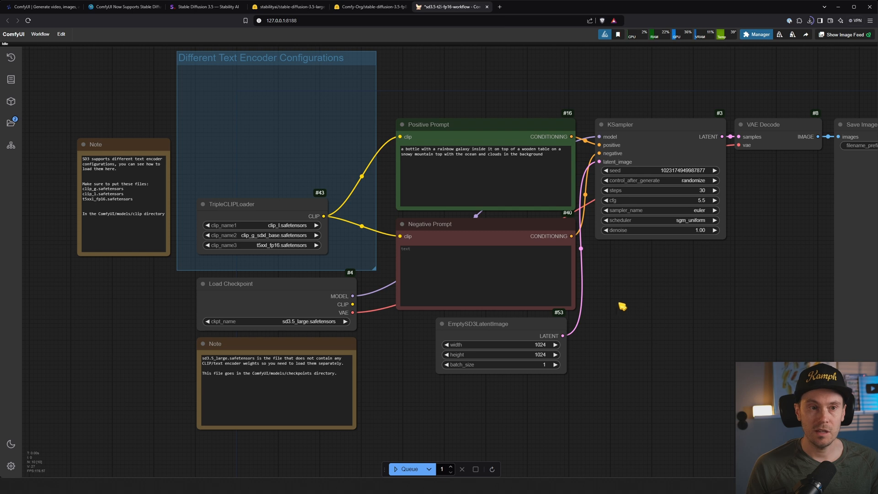
Read the Stability AI SD3.5 announcement intro, highlighting the quality and professional use phrases.
left_click(204, 6)
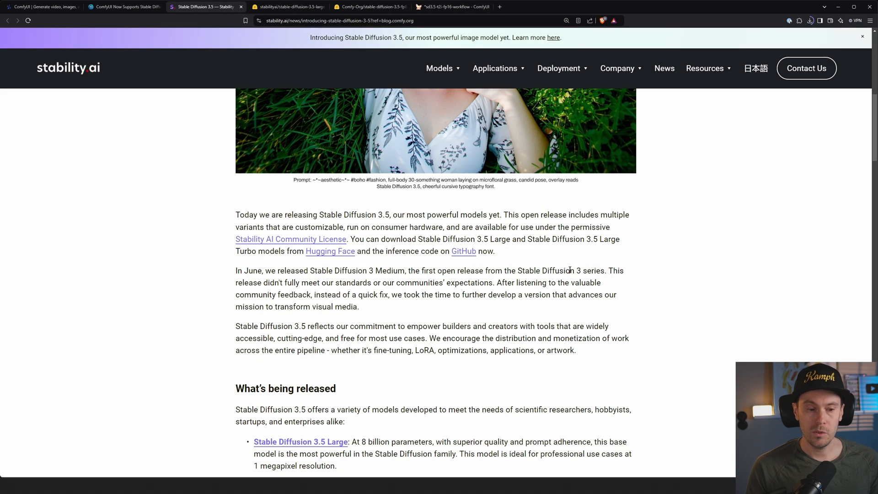
scroll("down", 3)
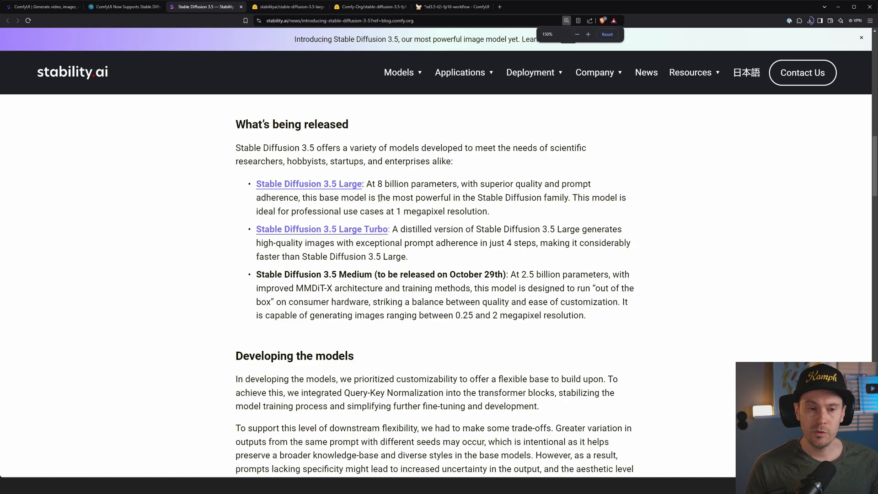
left_click_drag(368, 184, 417, 184)
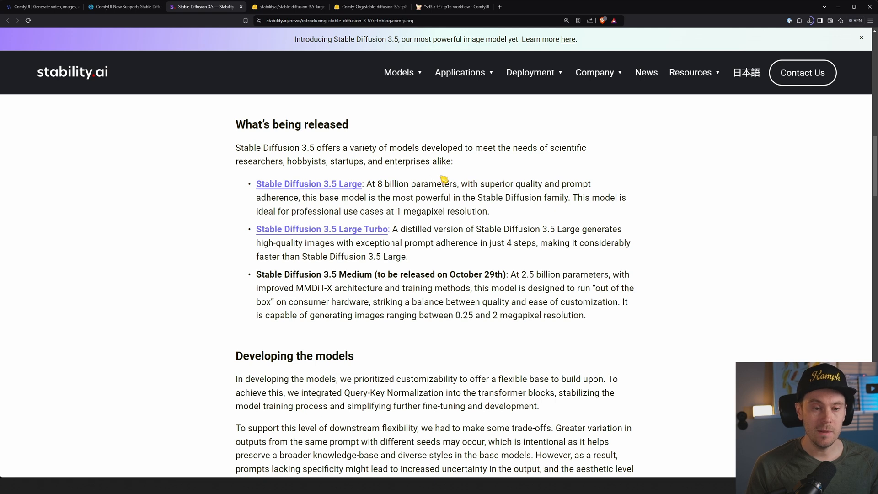
mouse_move(442, 178)
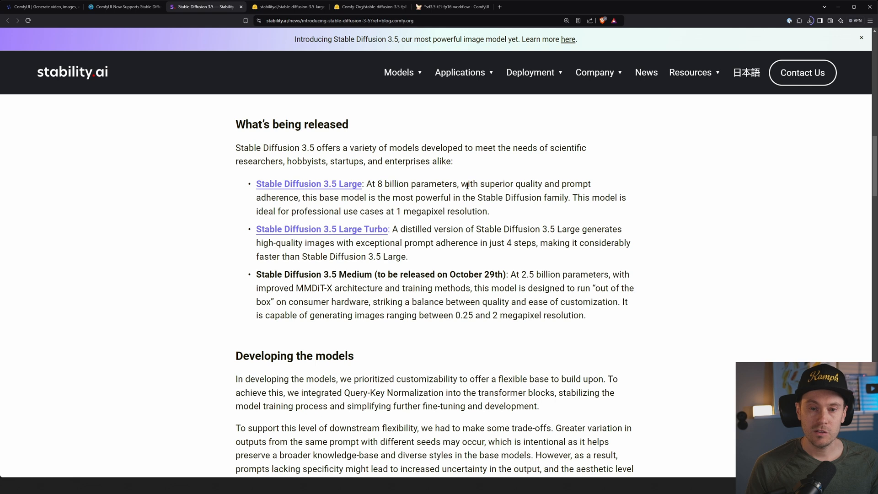
left_click_drag(468, 184, 386, 197)
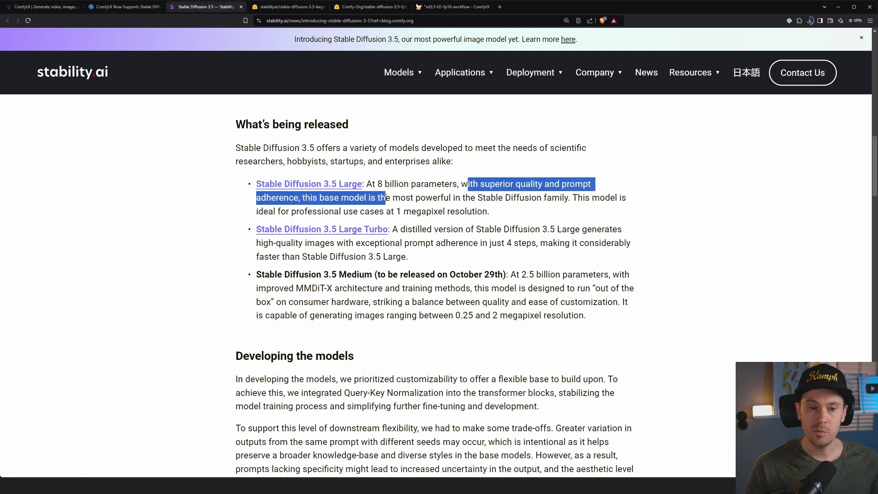
left_click_drag(385, 197, 573, 197)
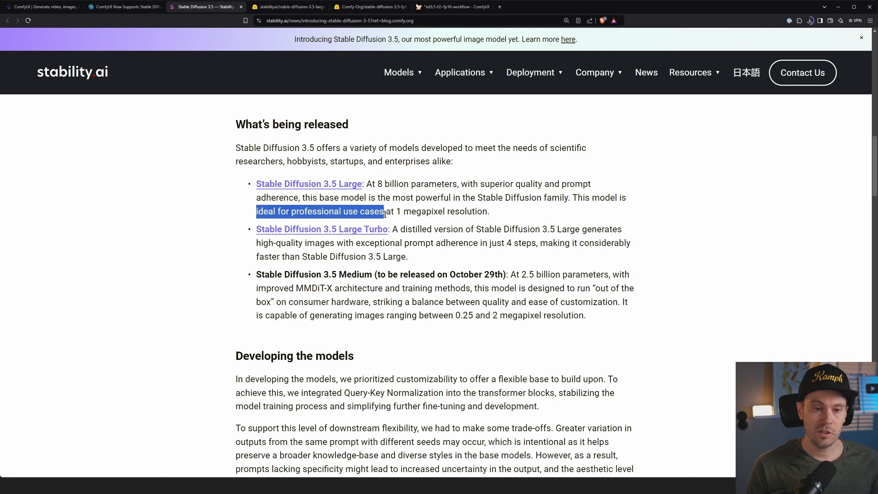
left_click(456, 212)
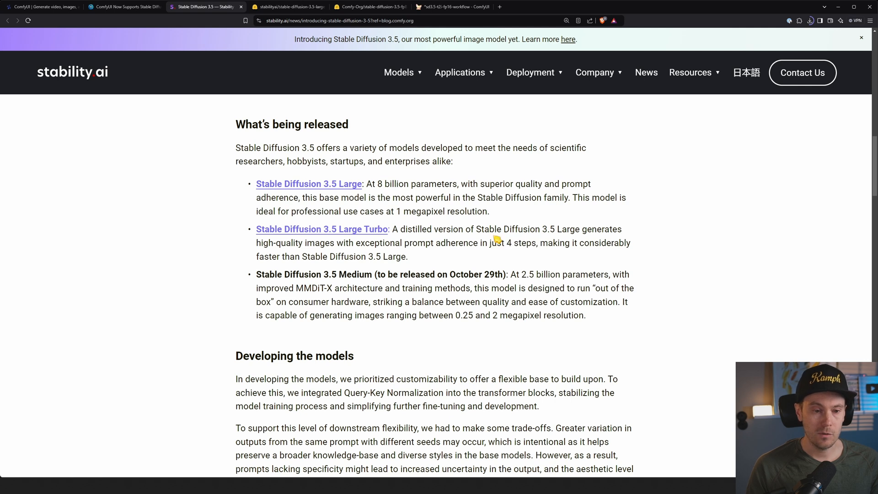
Scroll to the community license terms, highlighting the $1M commercial limit and ownership of outputs.
scroll("down", 3)
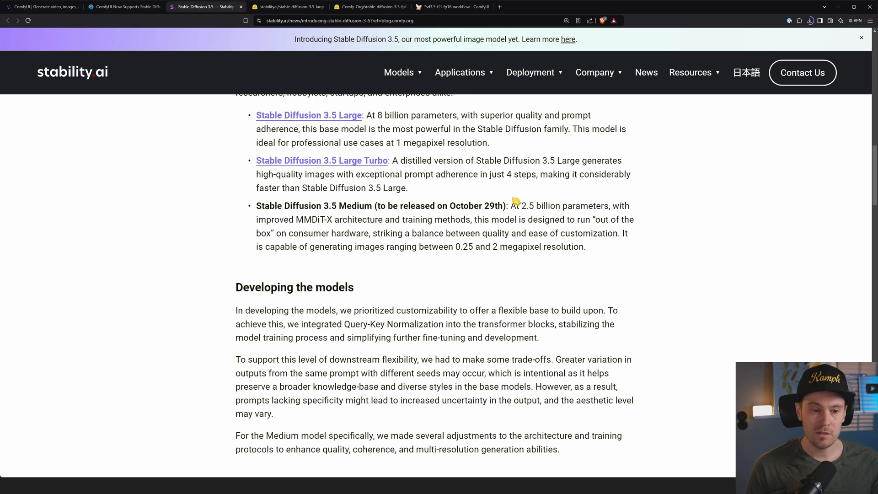
mouse_move(591, 294)
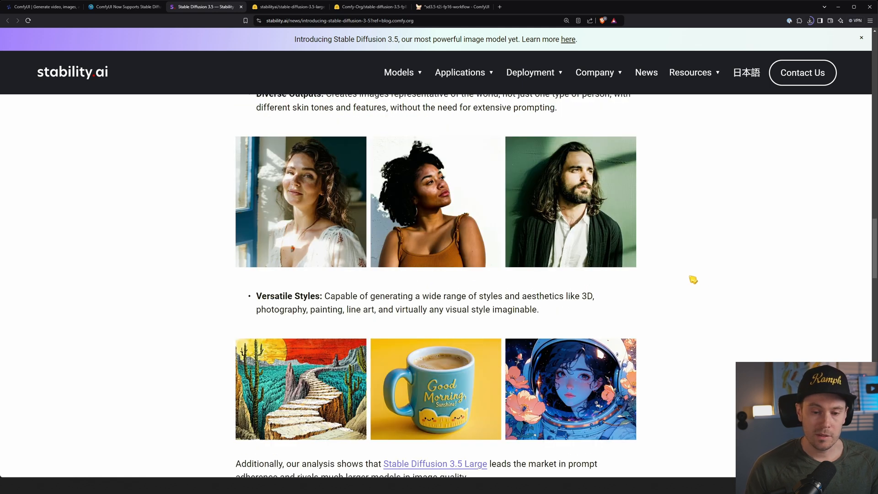
scroll("down", 3)
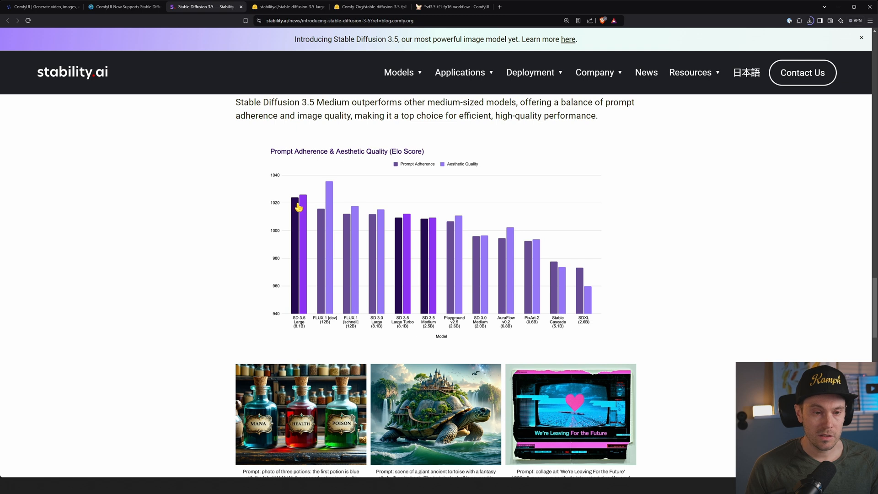
mouse_move(305, 203)
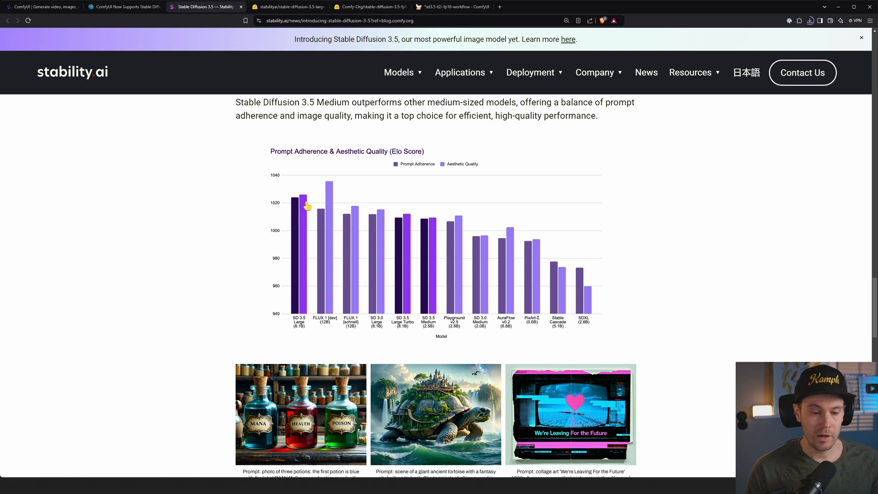
scroll("down", 3)
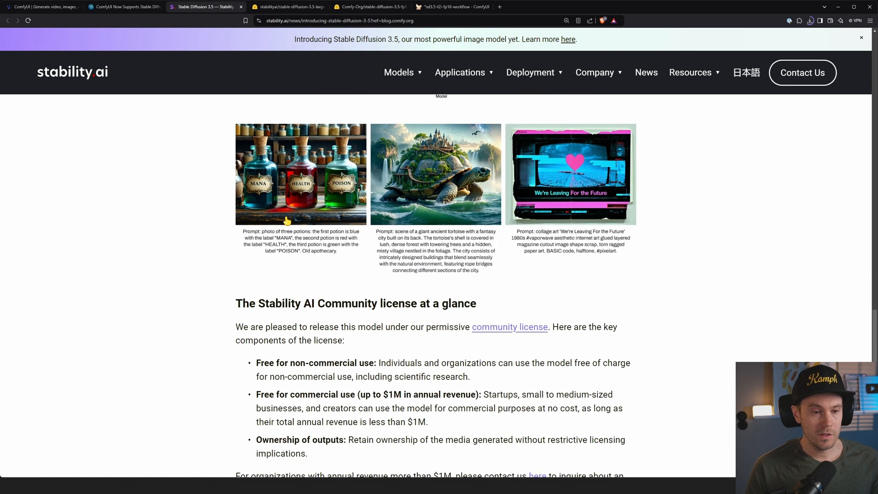
mouse_move(346, 238)
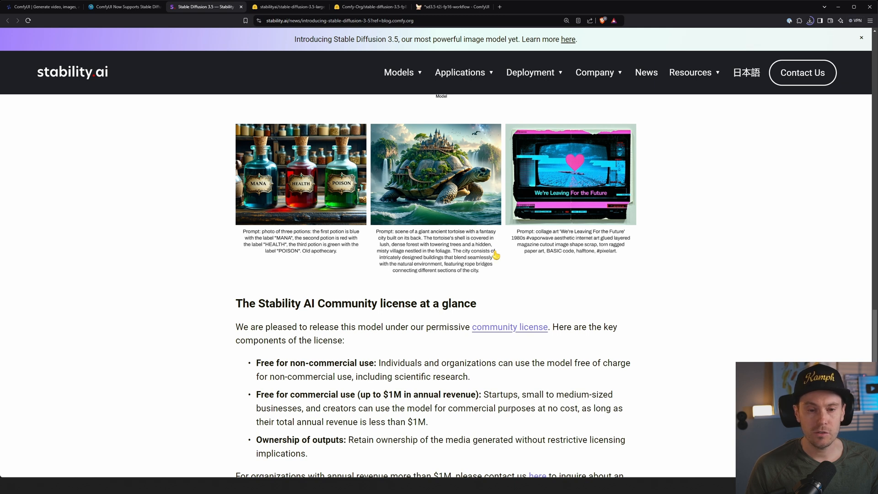
mouse_move(495, 254)
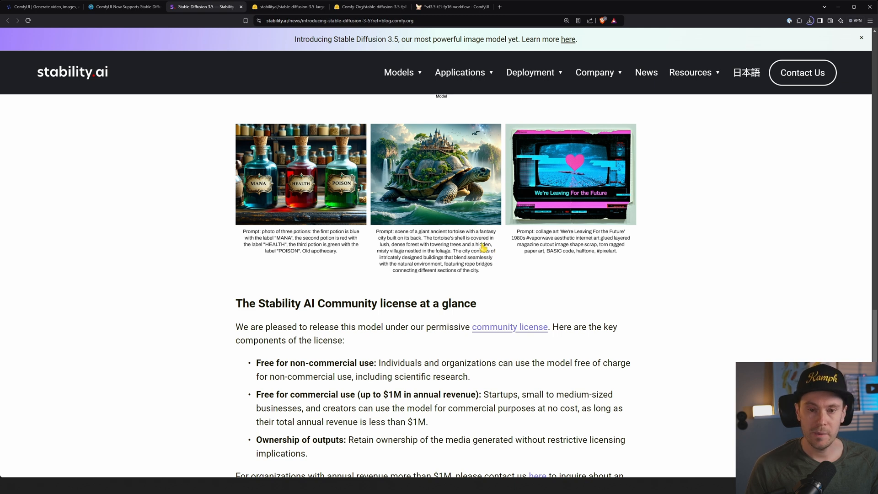
mouse_move(472, 227)
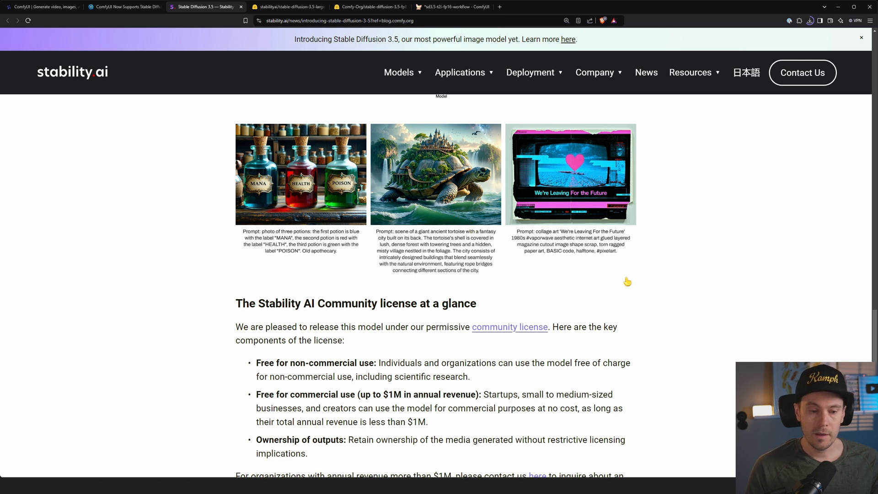
scroll("down", 3)
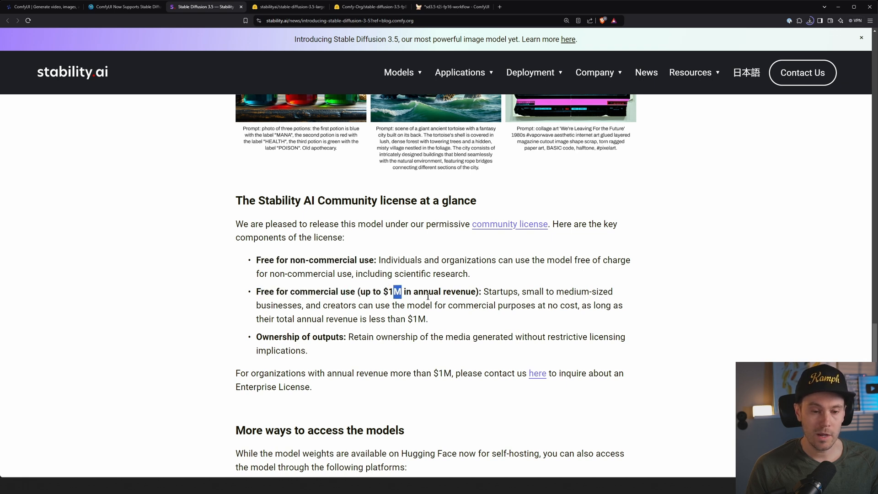
left_click_drag(395, 291, 475, 290)
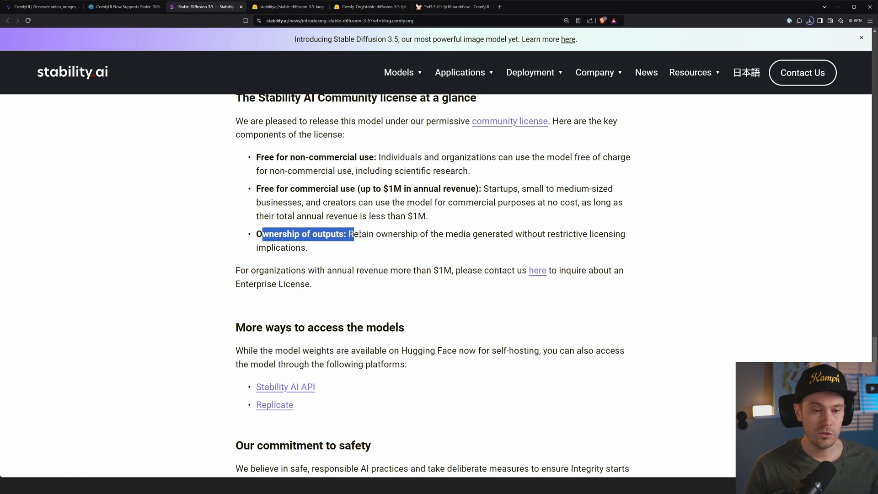
left_click_drag(353, 234, 623, 233)
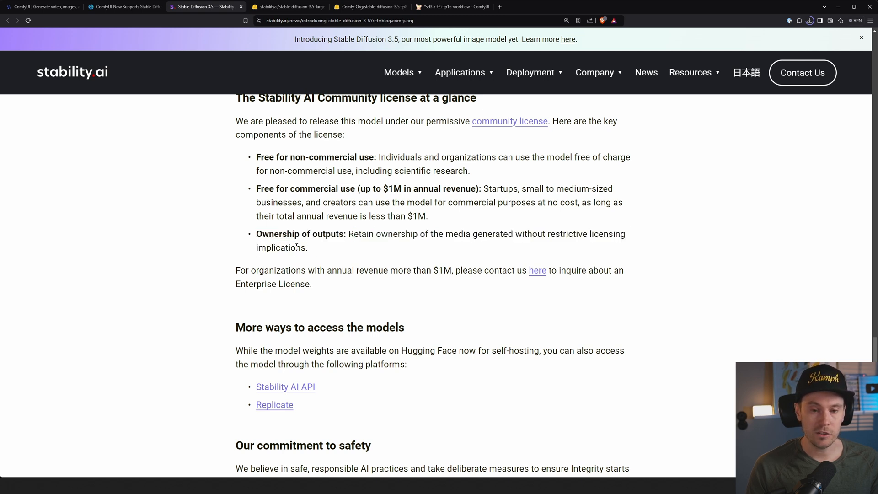
Show the ComfyUI blog's What's More note on importing workflows and auto-downloading missing models.
left_click(123, 6)
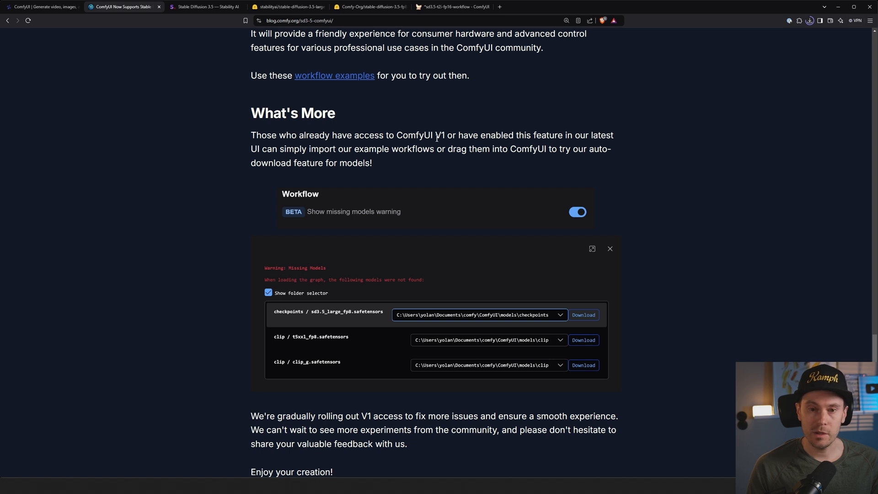
scroll("down", 3)
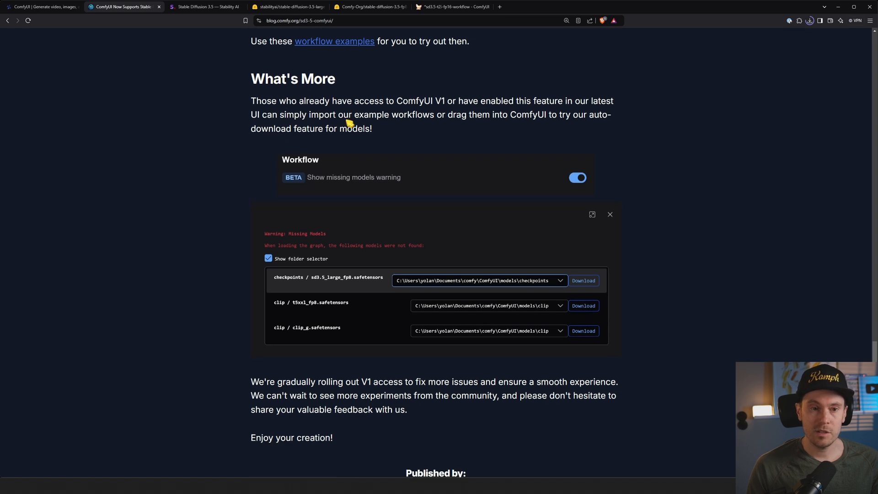
left_click_drag(378, 116, 575, 115)
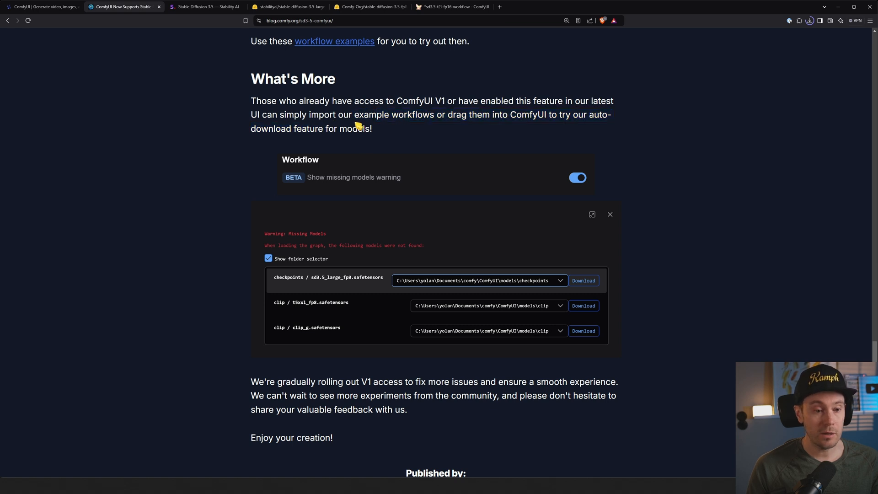
mouse_move(340, 301)
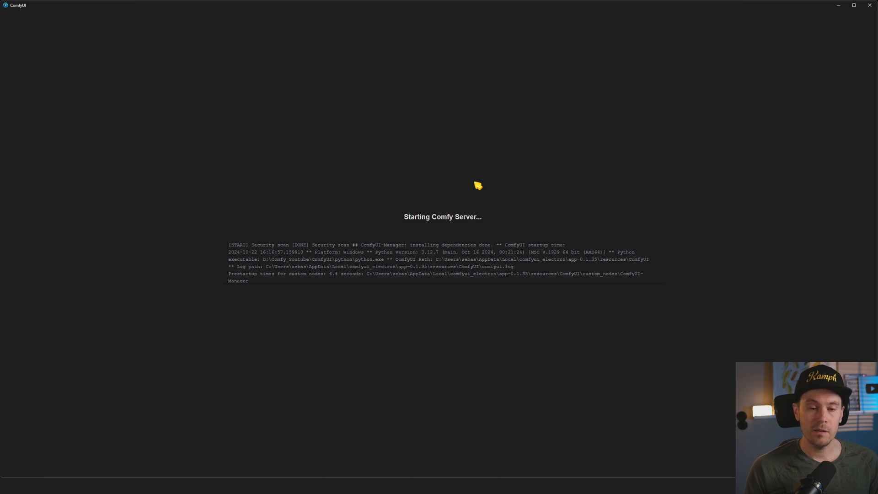
mouse_move(508, 180)
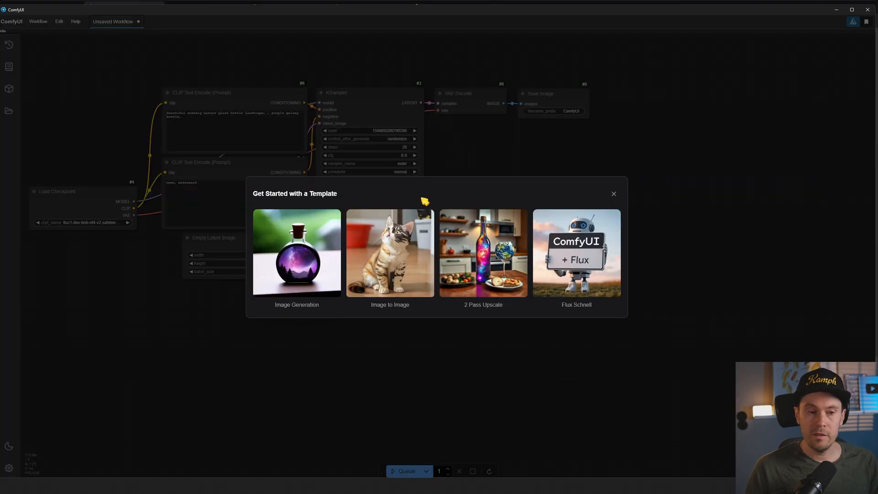
Dismiss the template picker and collapse the folder choice in the Missing Models dialog.
left_click(613, 193)
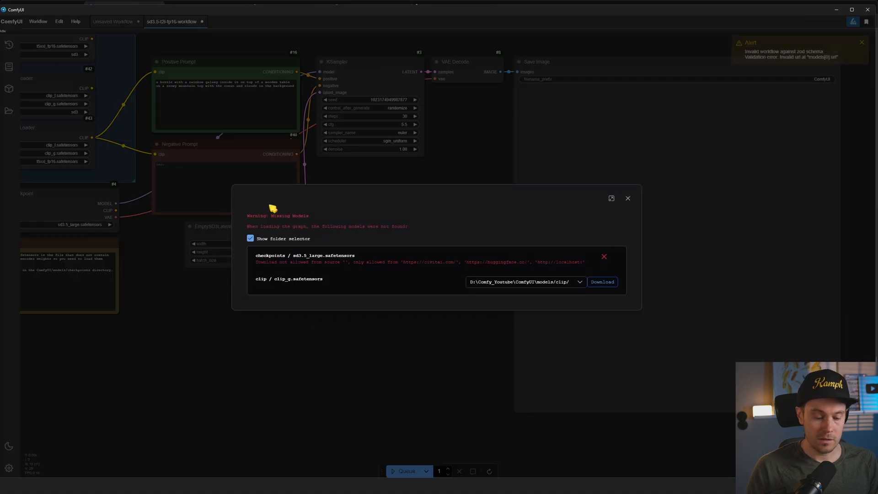
left_click(250, 239)
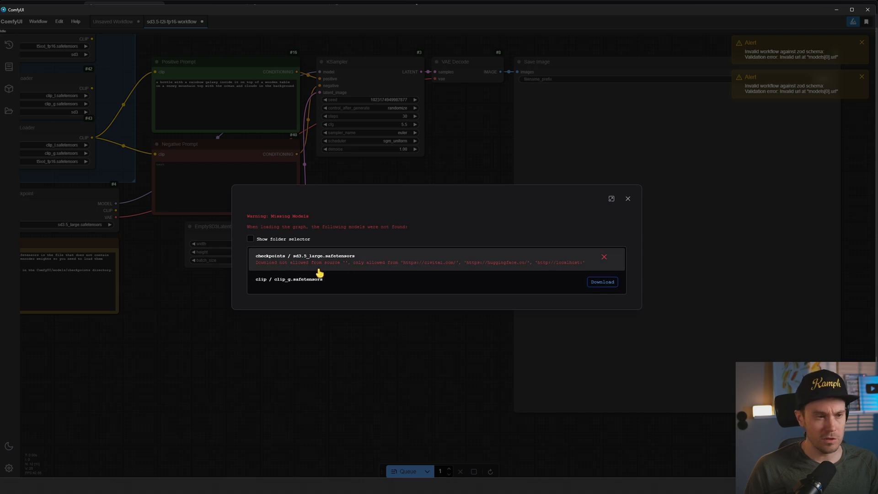
mouse_move(264, 164)
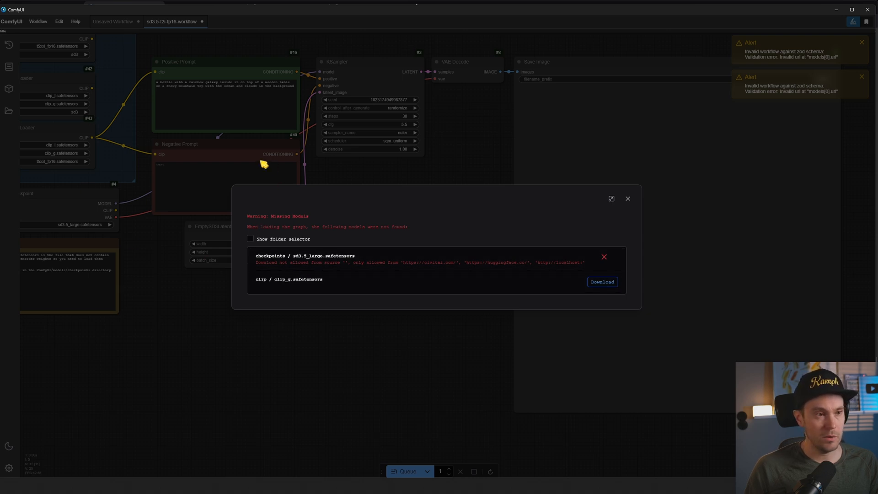
mouse_move(334, 166)
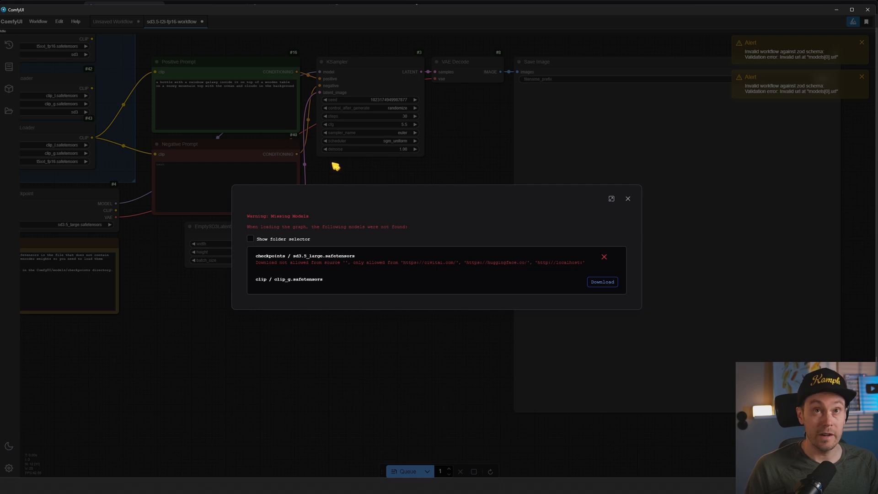
mouse_move(425, 170)
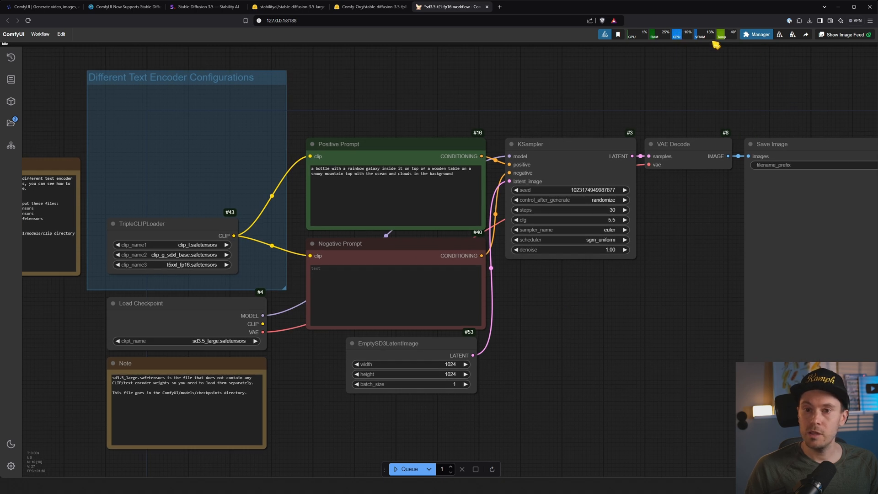
Queue the sd3.5 workflow and watch the rainbow-galaxy bottle preview generate.
left_click(410, 469)
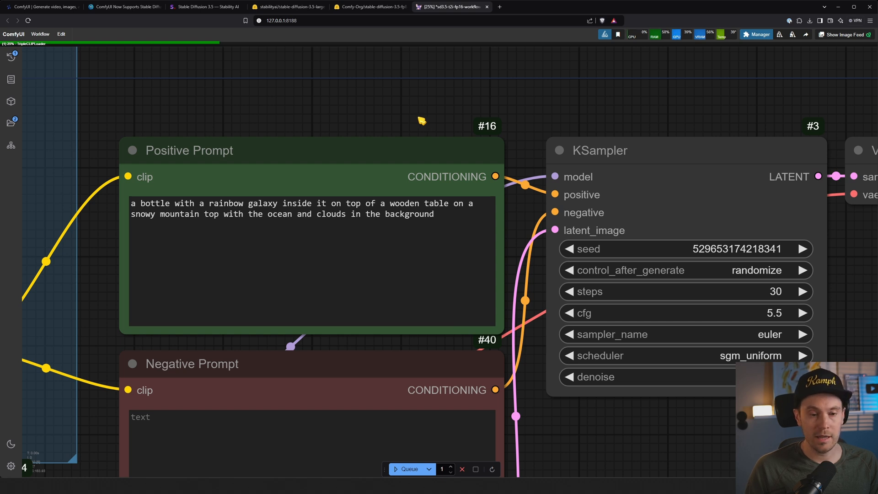
scroll("down", 3)
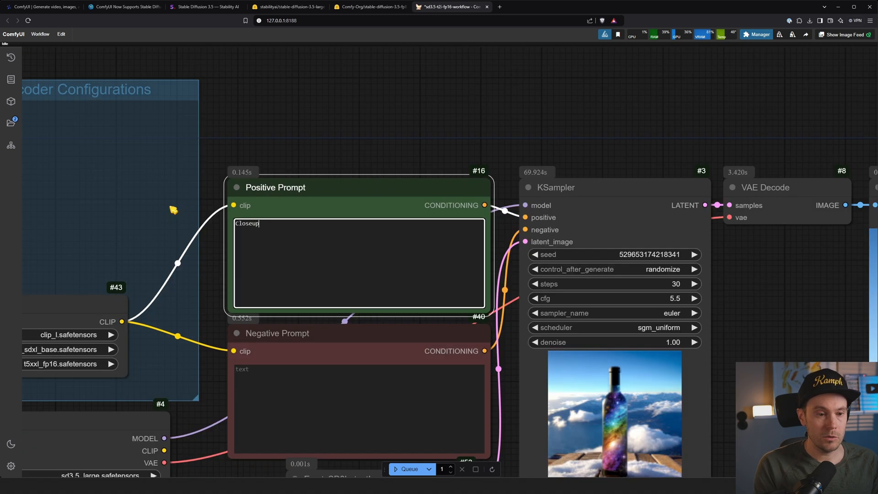
Write the positive prompt: portrait of a viking woman with battle scars and golden jewelry, Nordic wooden fjord background.
type("portrait of a viking")
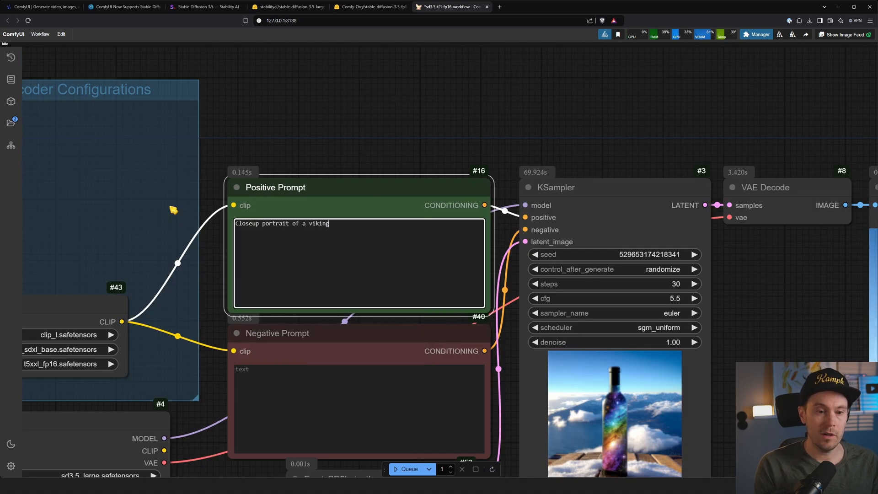
type("woman with battle")
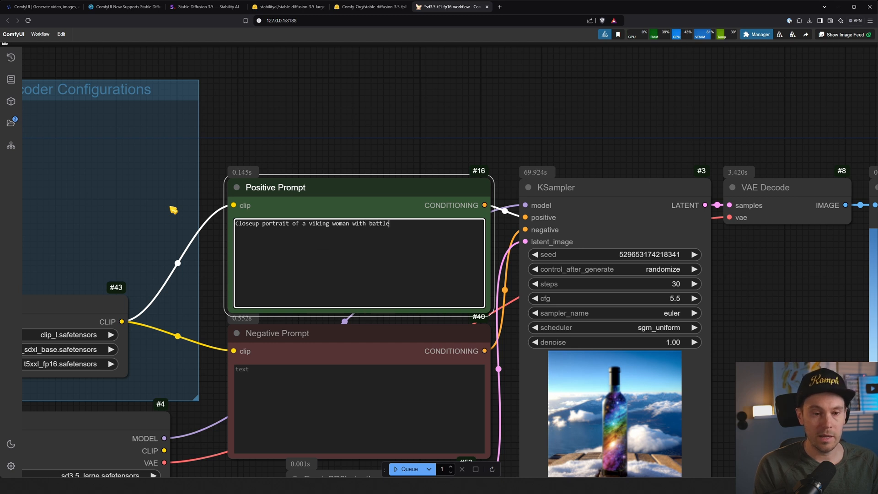
type("scars and")
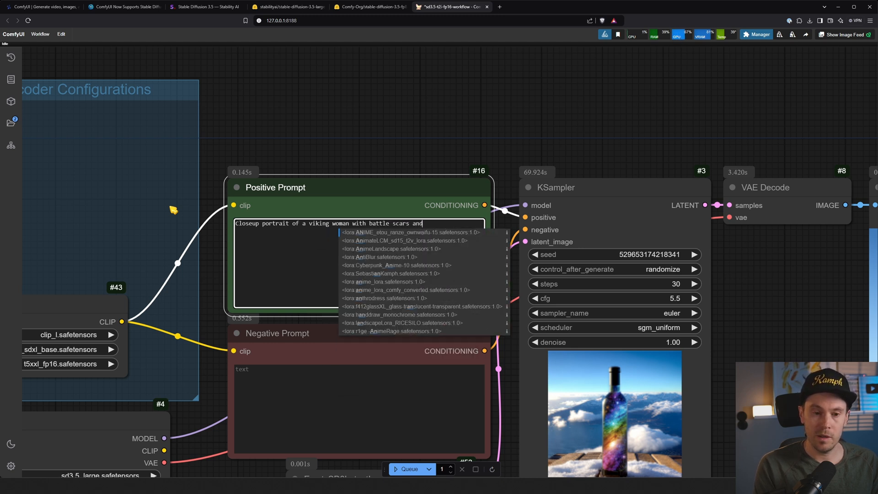
type("golden jewelry")
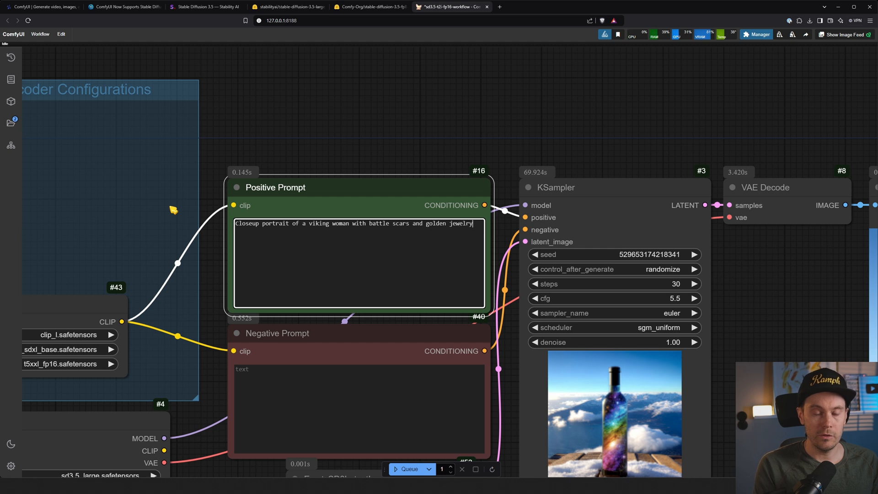
type("Nordic wooden")
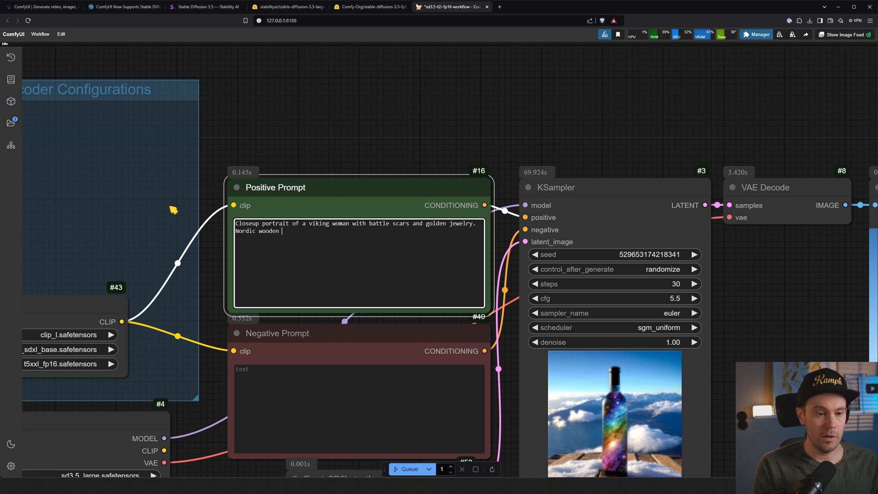
type("fjord backgro")
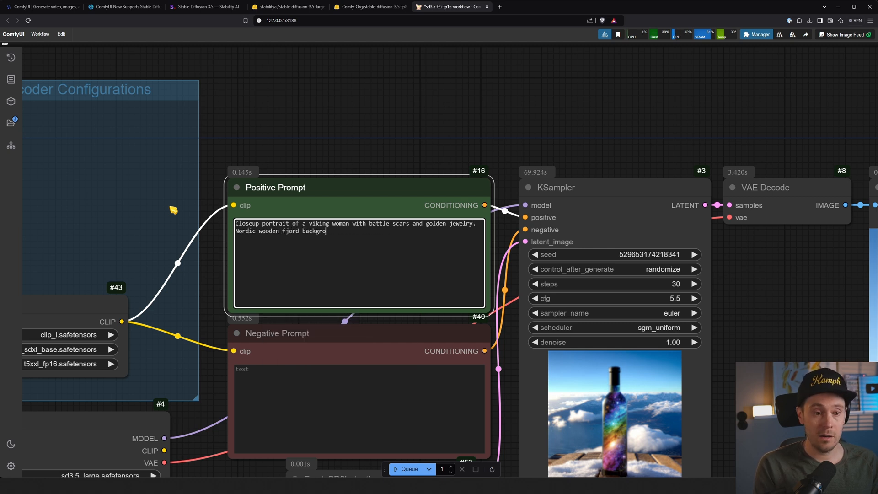
type("und. Beai")
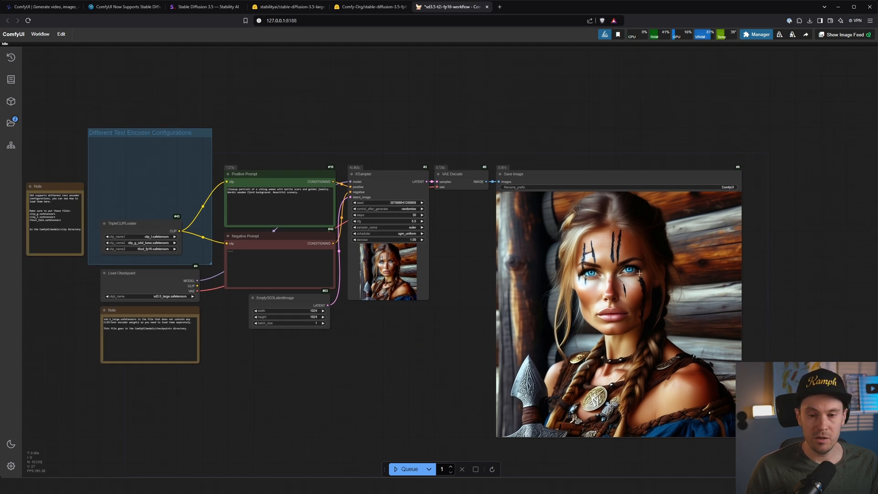
mouse_move(680, 306)
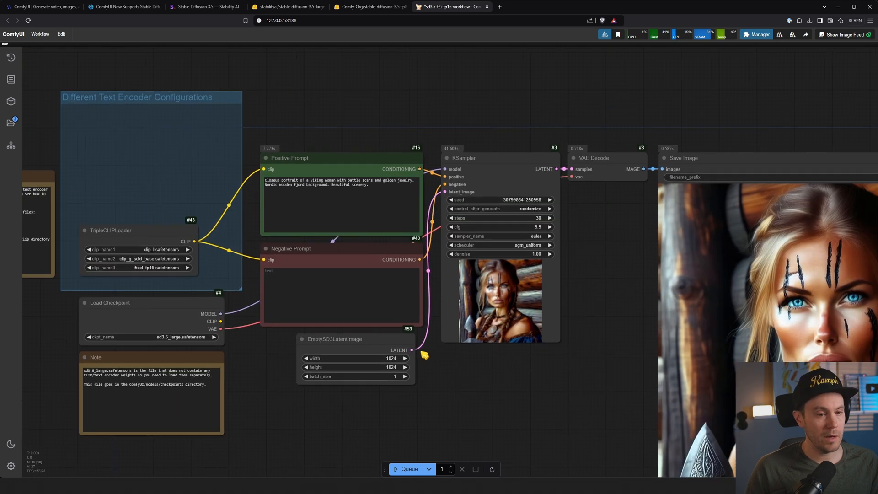
mouse_move(503, 366)
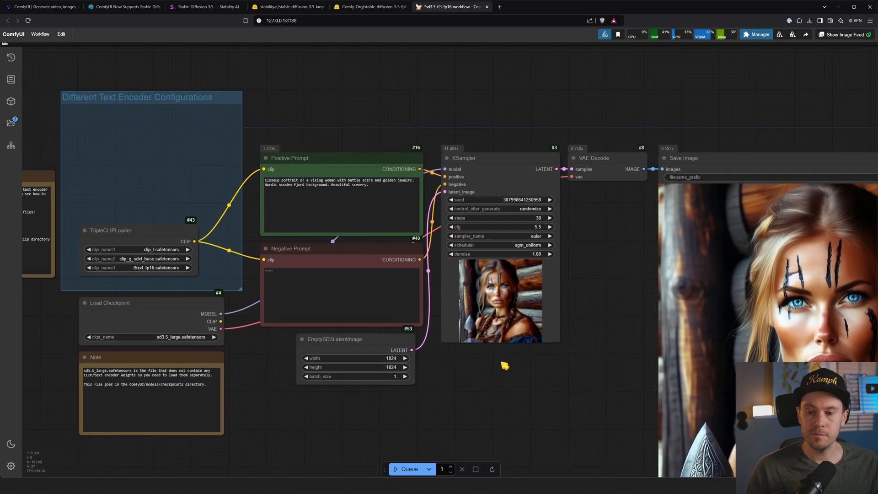